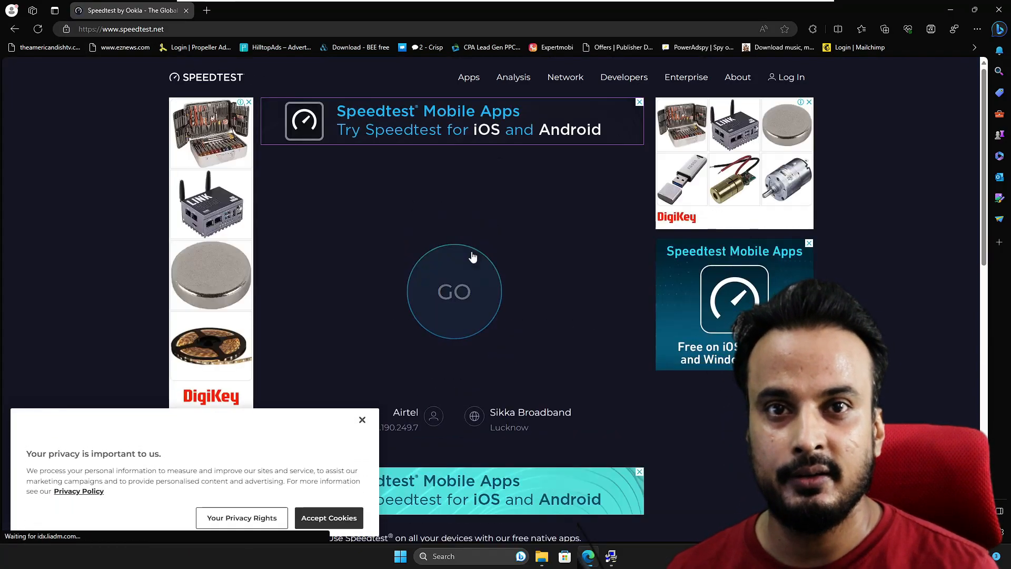
# Step: Run an internet speed test on speedtest.net
pyautogui.click(454, 292)
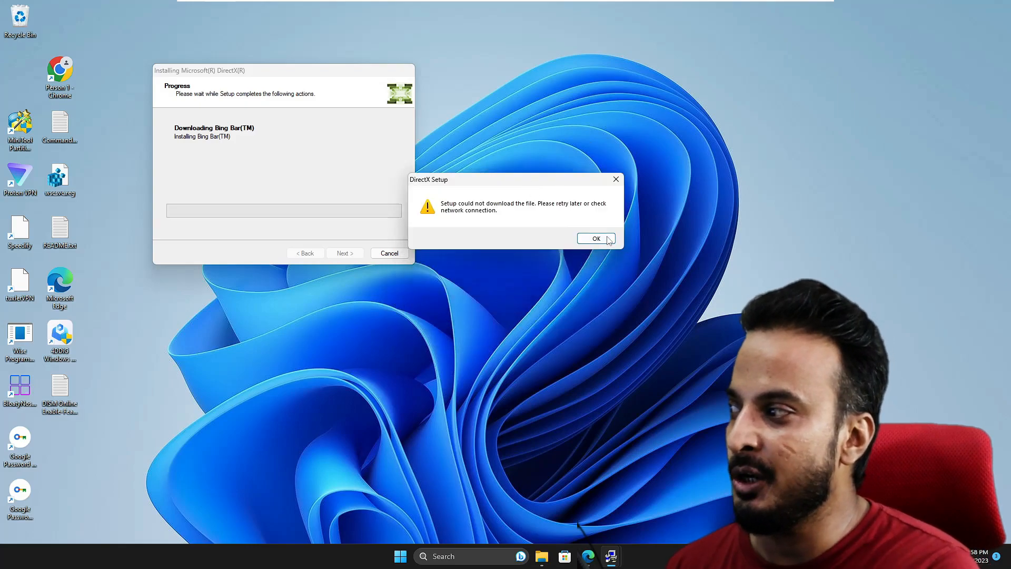
# Step: Dismiss the DirectX download error and create a new folder on the desktop
pyautogui.click(596, 238)
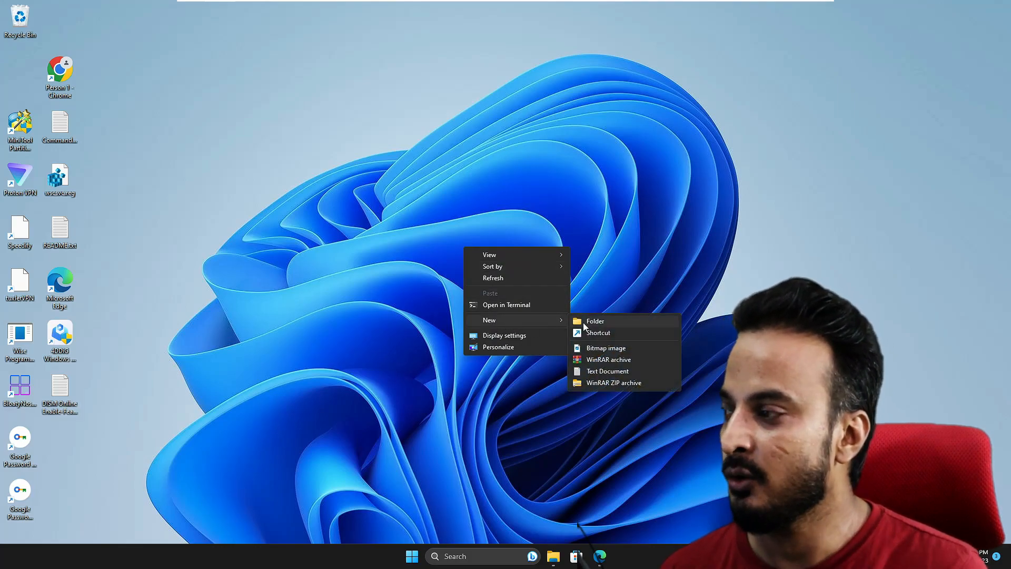
pyautogui.click(594, 322)
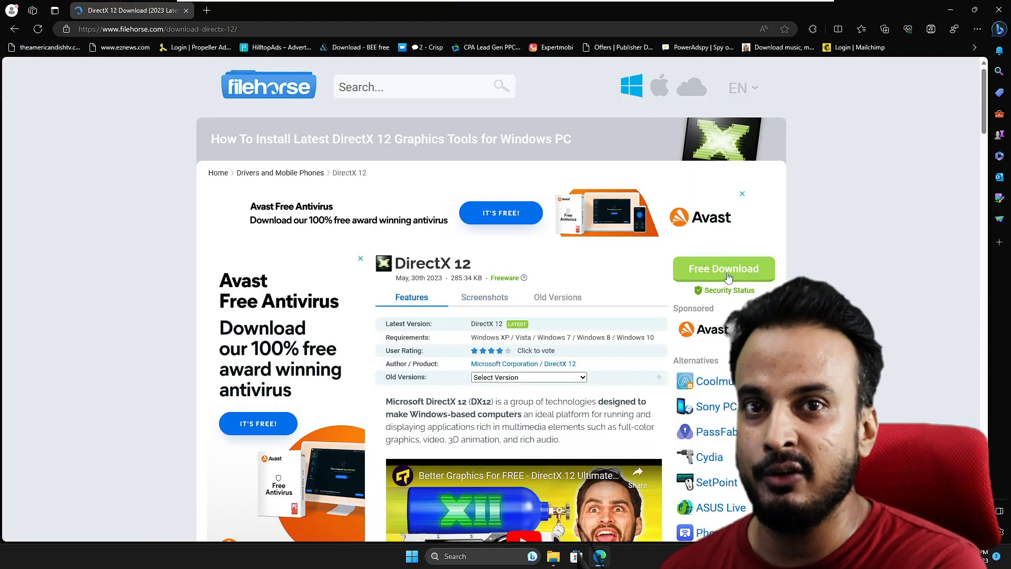
# Step: Download the DirectX 12 web installer from FileHorse's download page
pyautogui.scroll(-3)
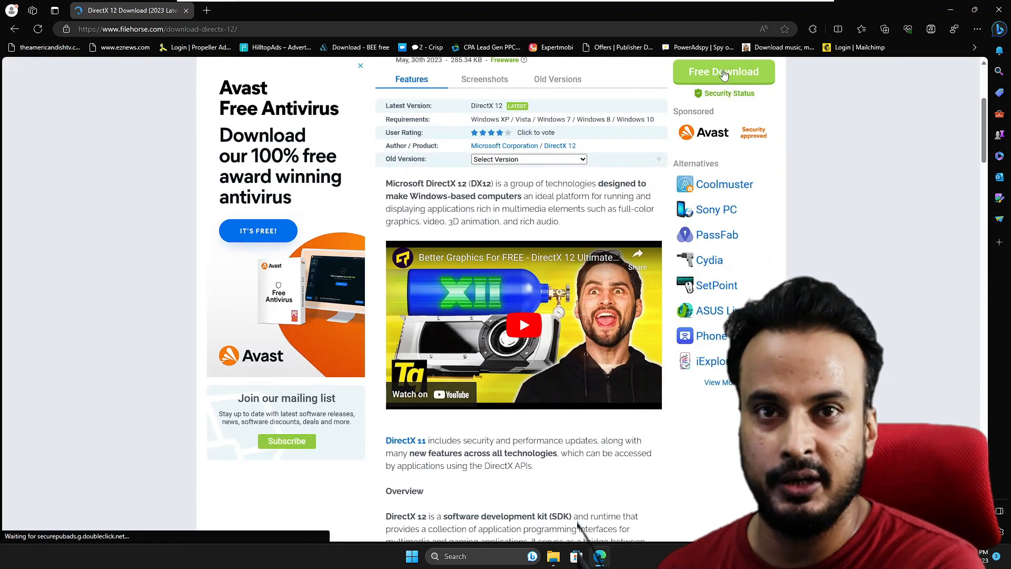
pyautogui.click(724, 71)
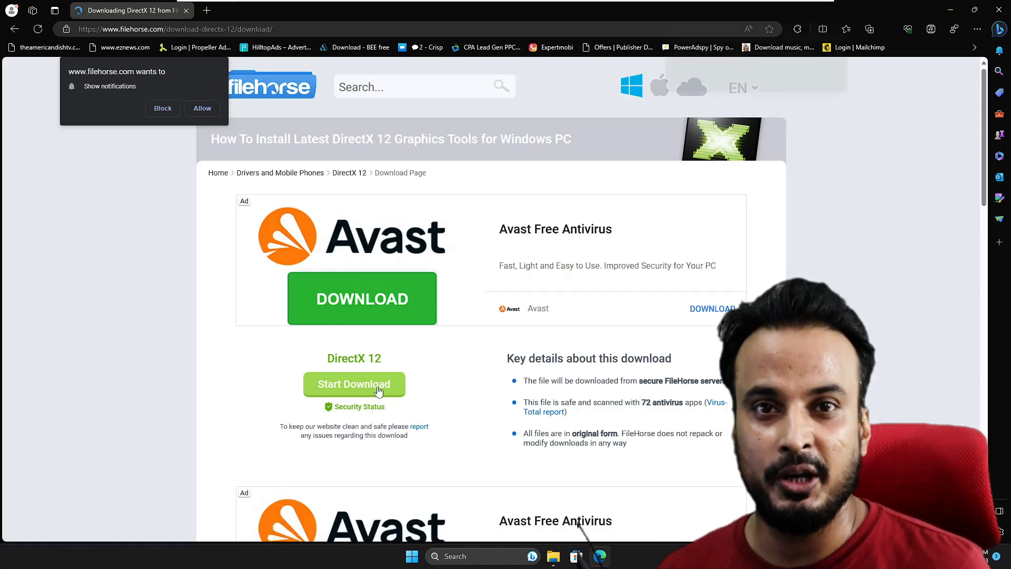
pyautogui.click(354, 384)
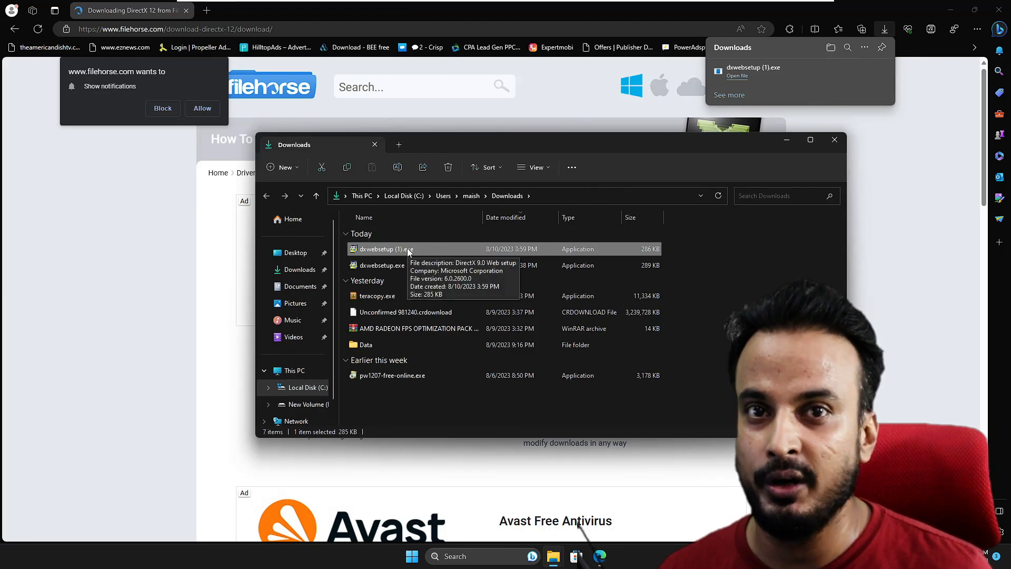
# Step: Copy dxwebsetup (1).exe into Desktop\DirectX and run it as administrator
pyautogui.rightClick(394, 249)
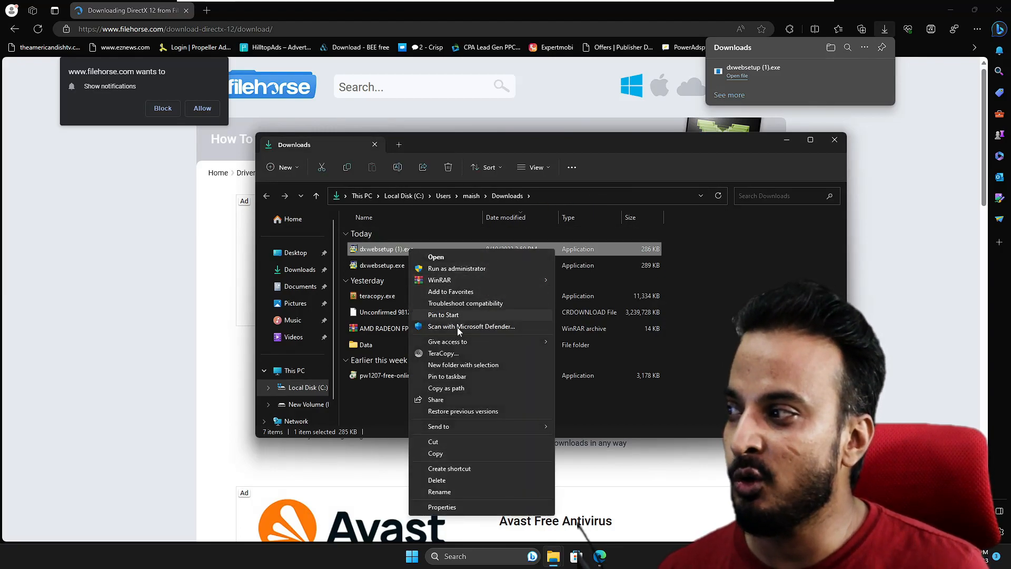
pyautogui.moveTo(436, 454)
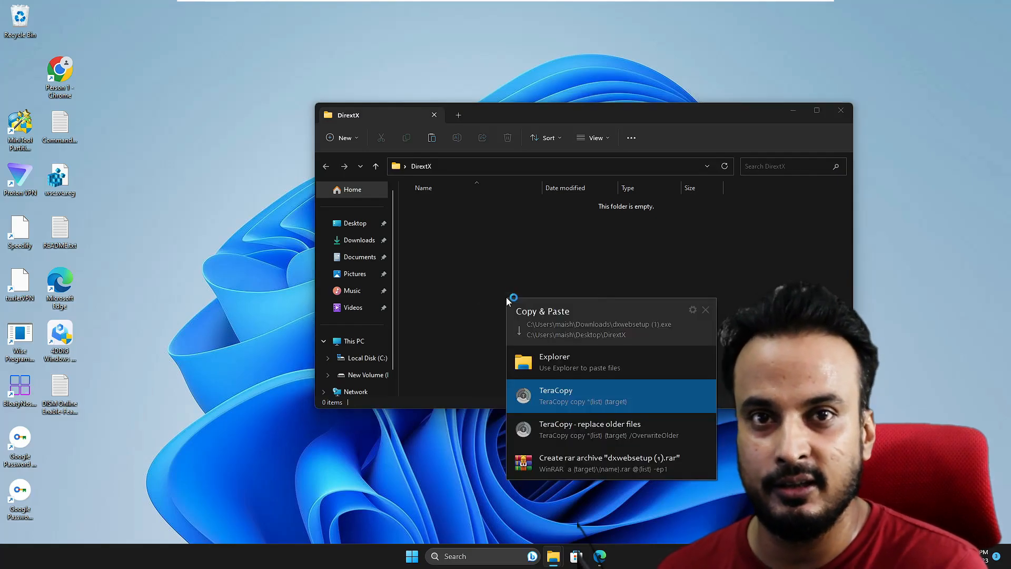
pyautogui.click(554, 362)
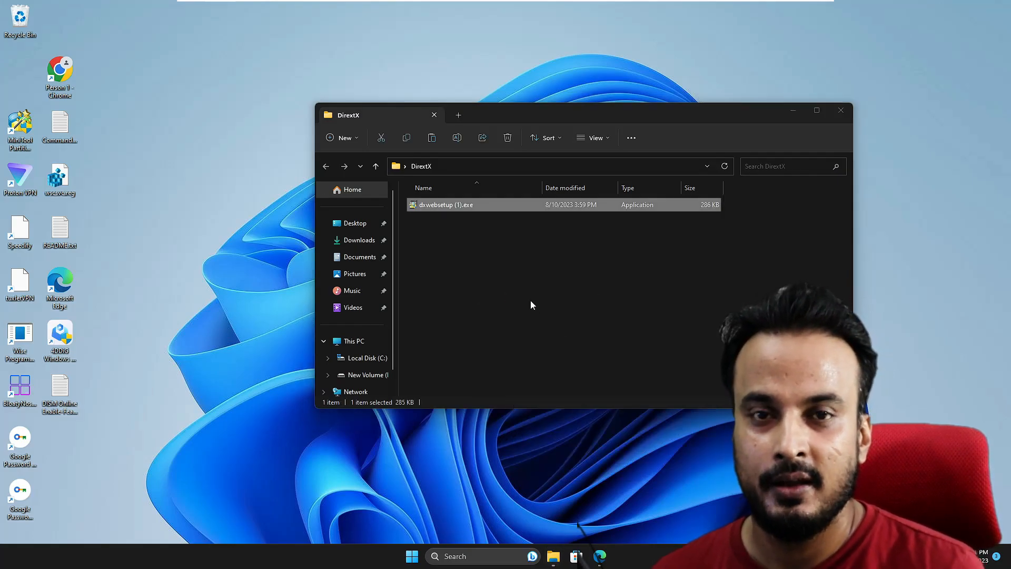
pyautogui.rightClick(445, 204)
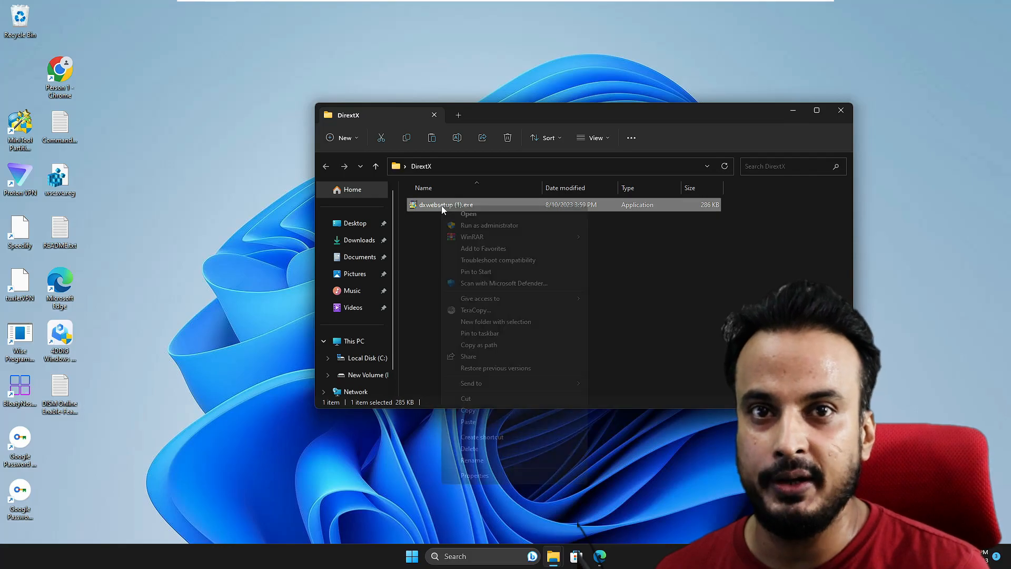
pyautogui.click(491, 225)
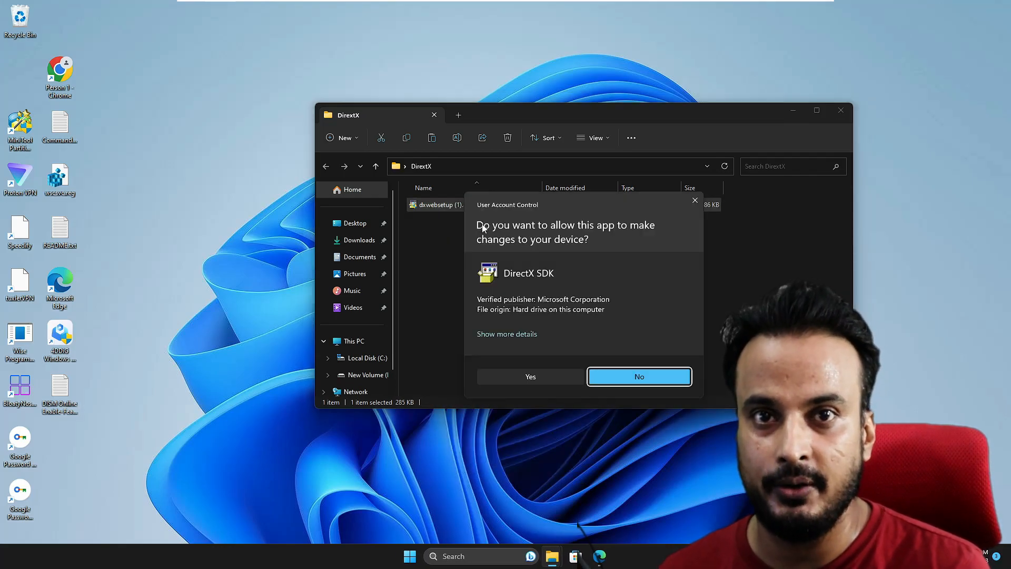
# Step: Approve UAC, accept the licence, decline the Bing Bar, and finish DirectX Setup
pyautogui.click(531, 376)
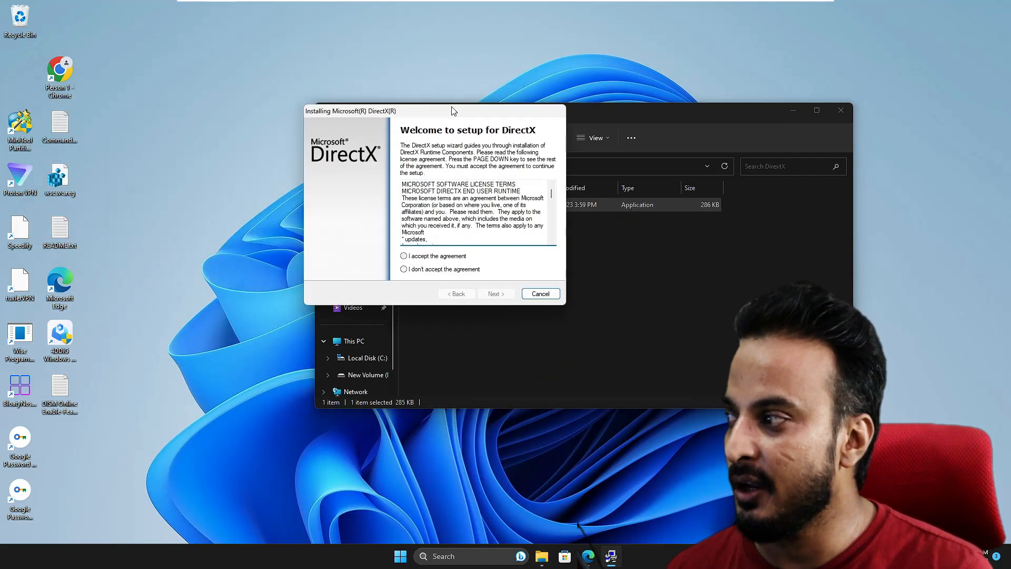
pyautogui.click(496, 293)
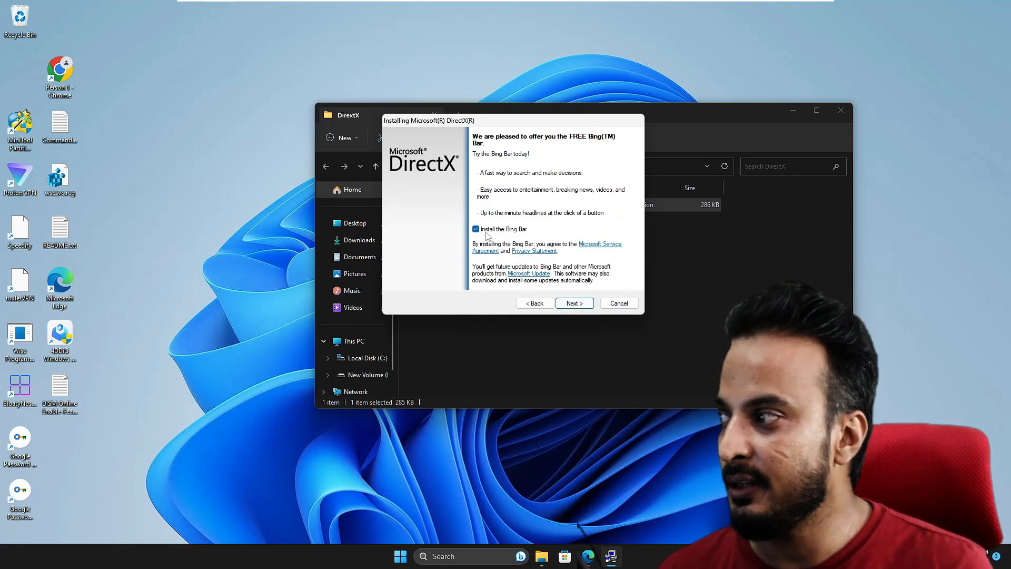
pyautogui.click(574, 303)
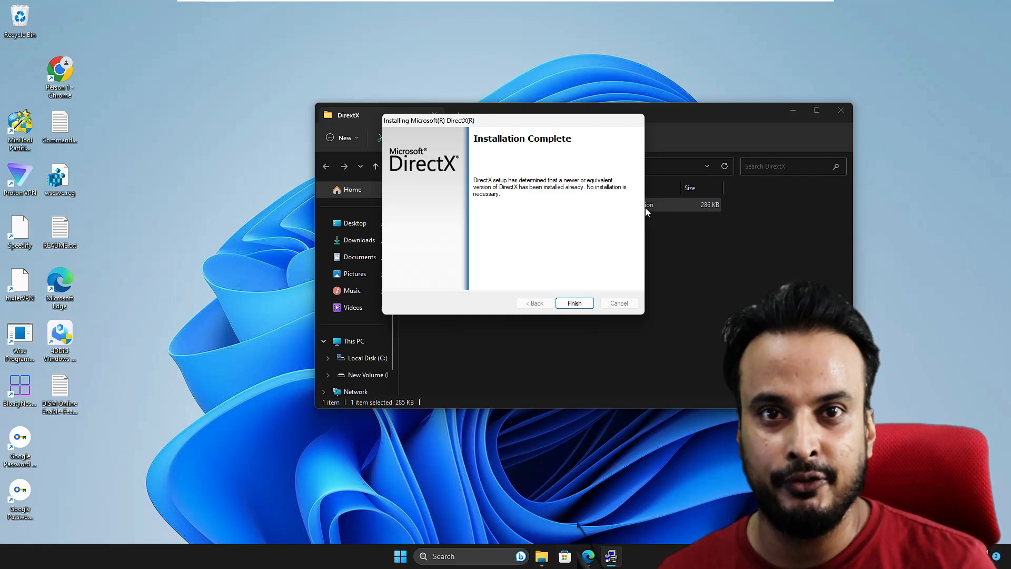
pyautogui.moveTo(603, 285)
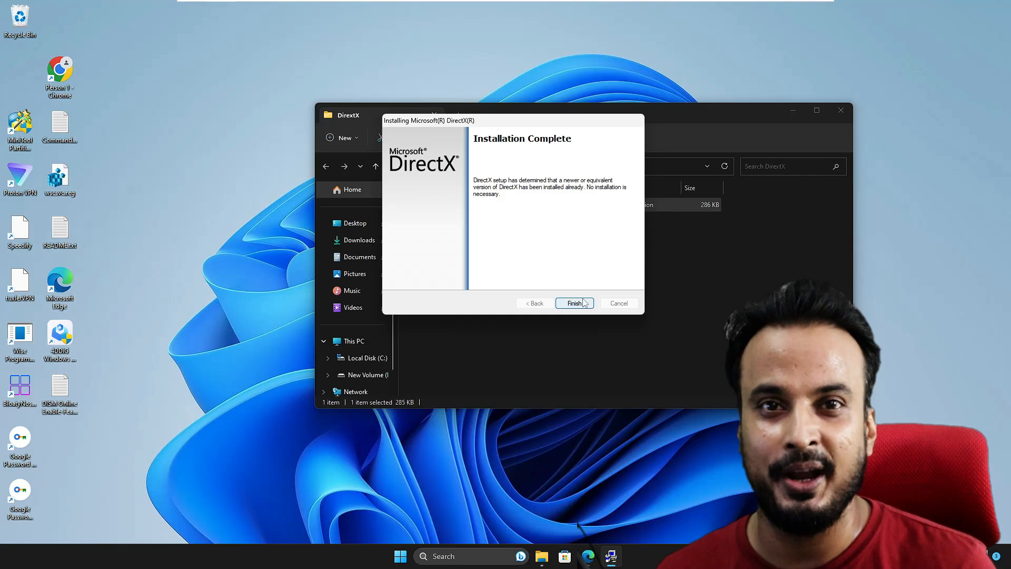
pyautogui.click(574, 303)
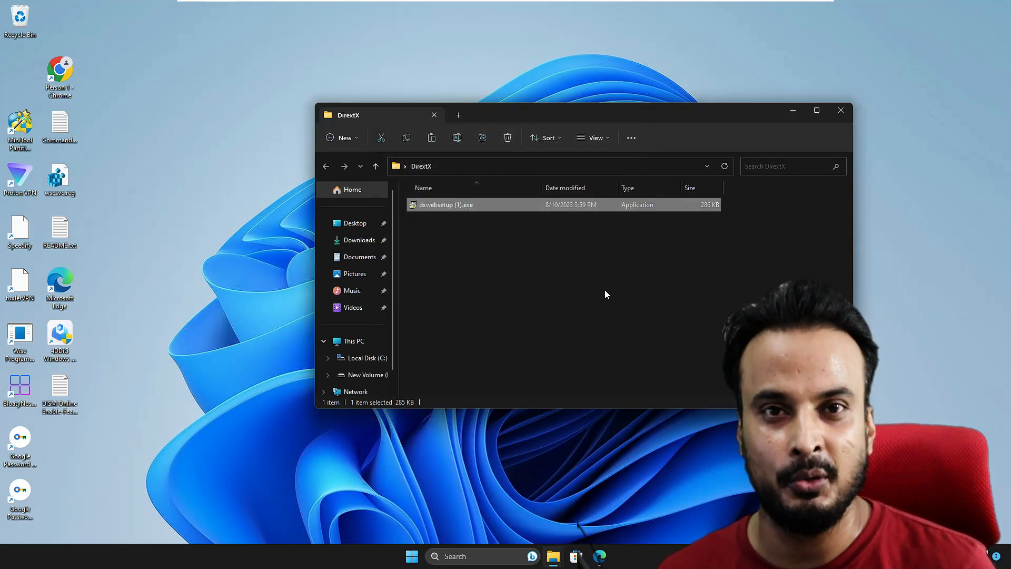